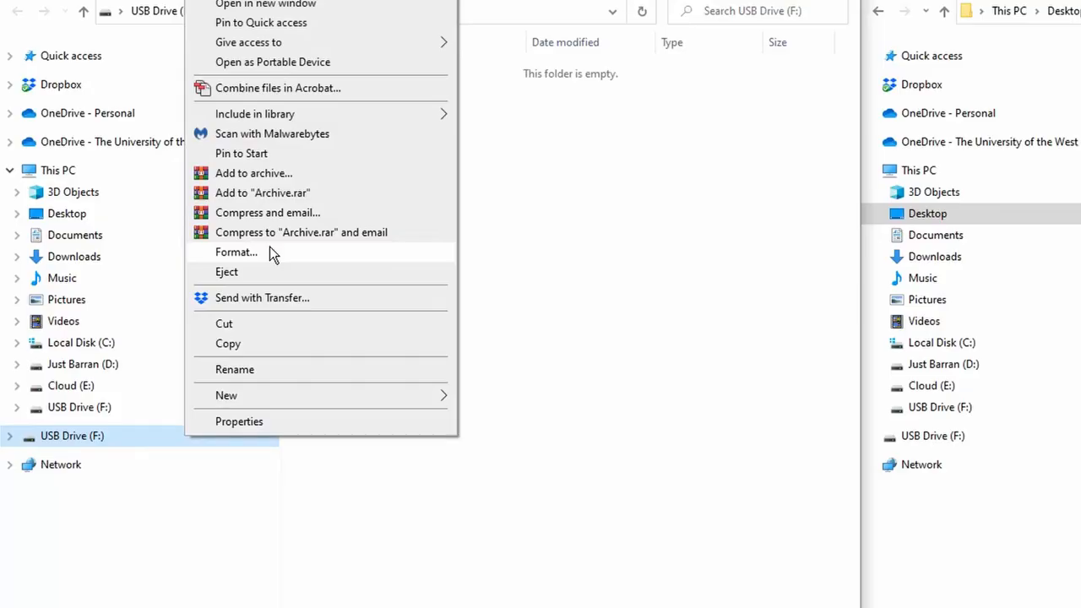
Step: Format USB Drive (F:) as FAT32 with Quick Format, confirming data erasure
click(236, 252)
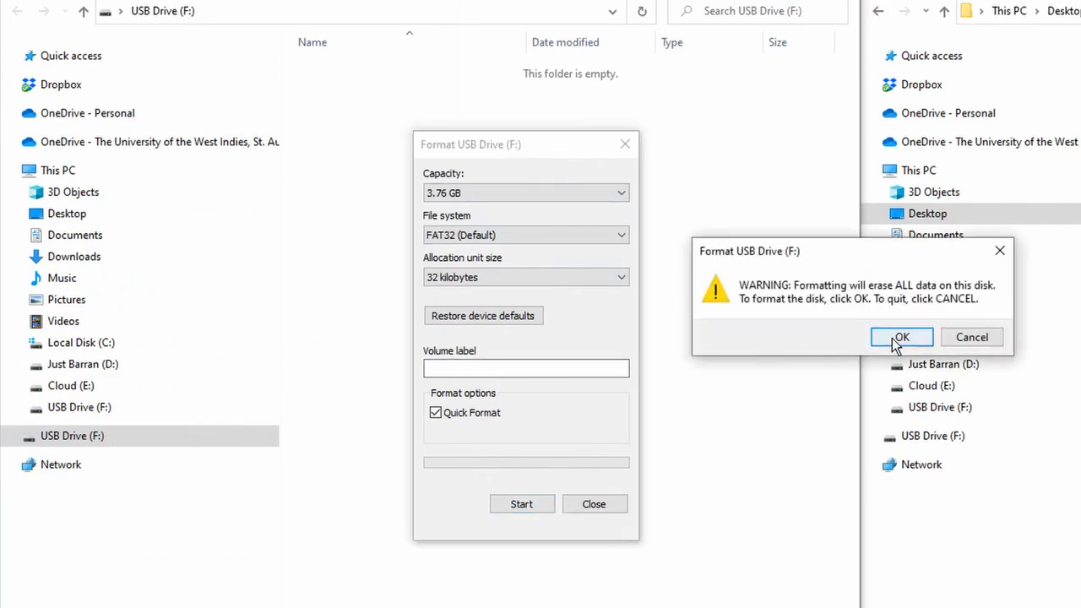
click(901, 337)
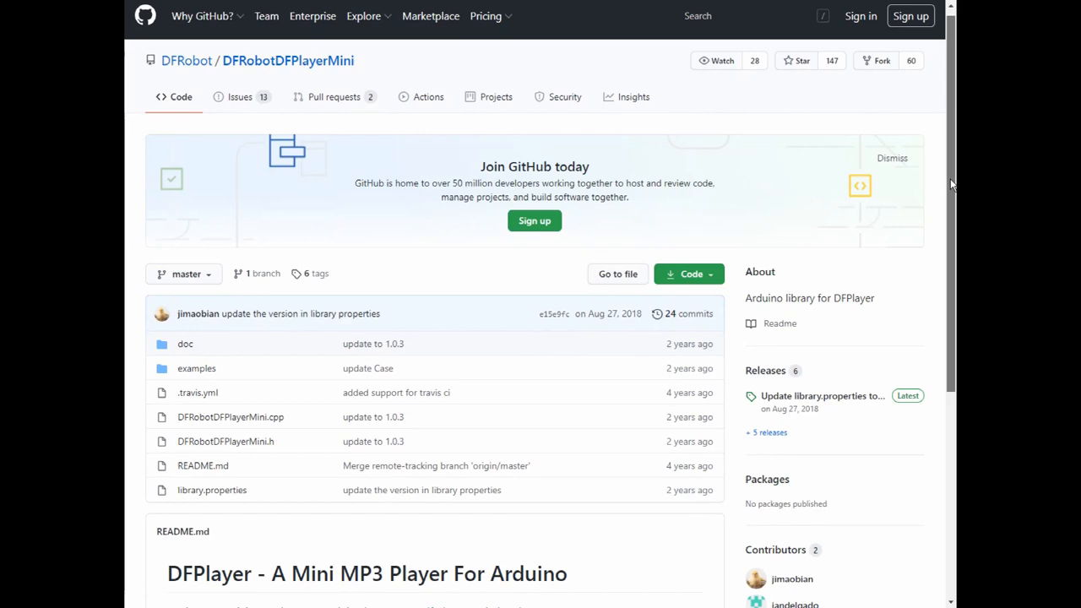
Step: Read through the DFRobotDFPlayerMini README, then bring up Arduino IDE's File menu
scroll(down, 3)
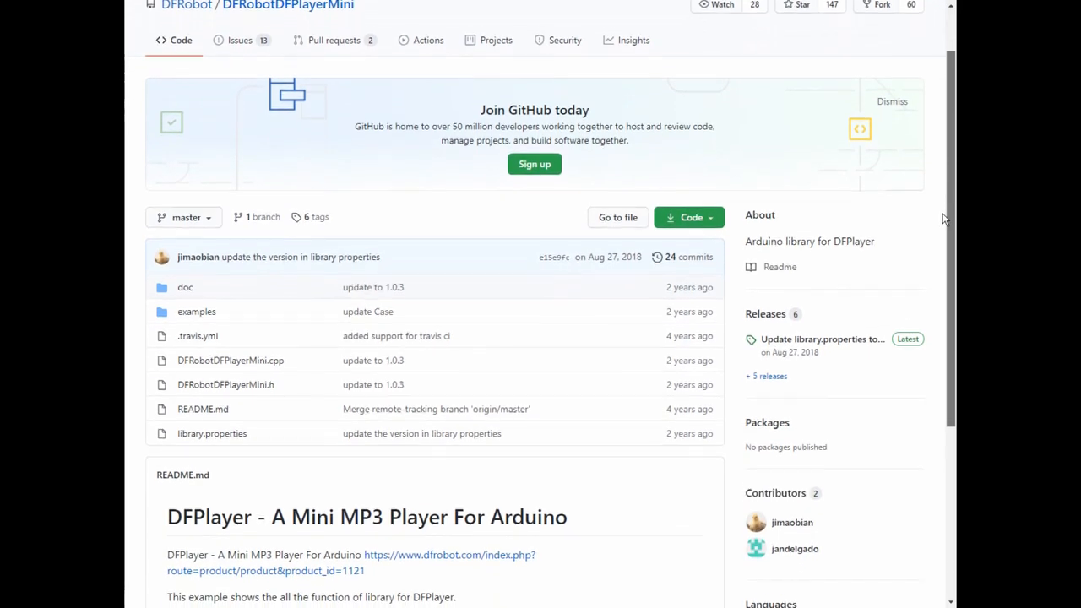
scroll(down, 3)
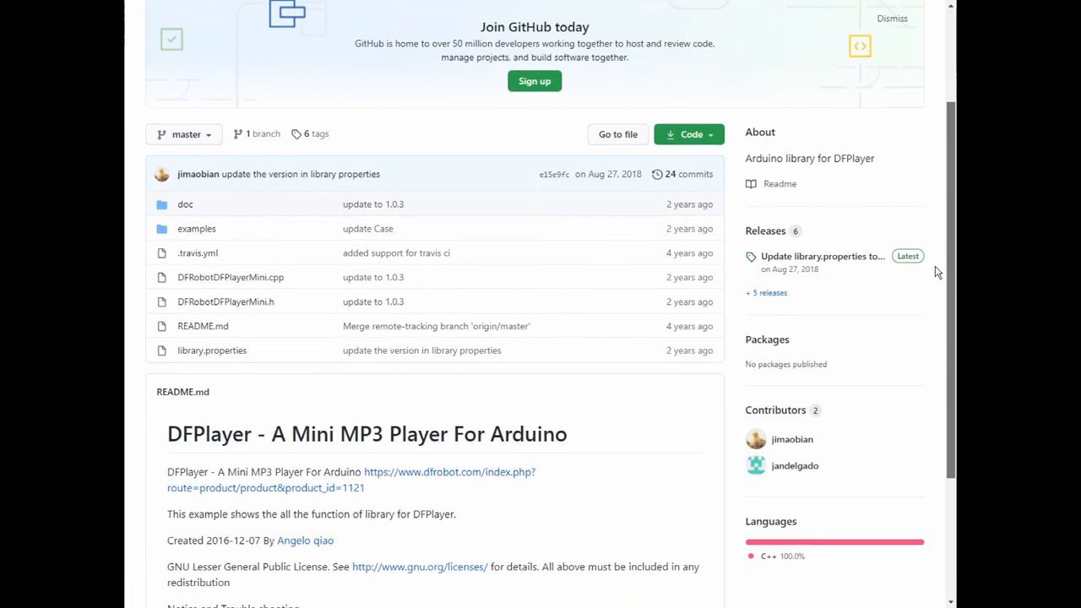
click(268, 23)
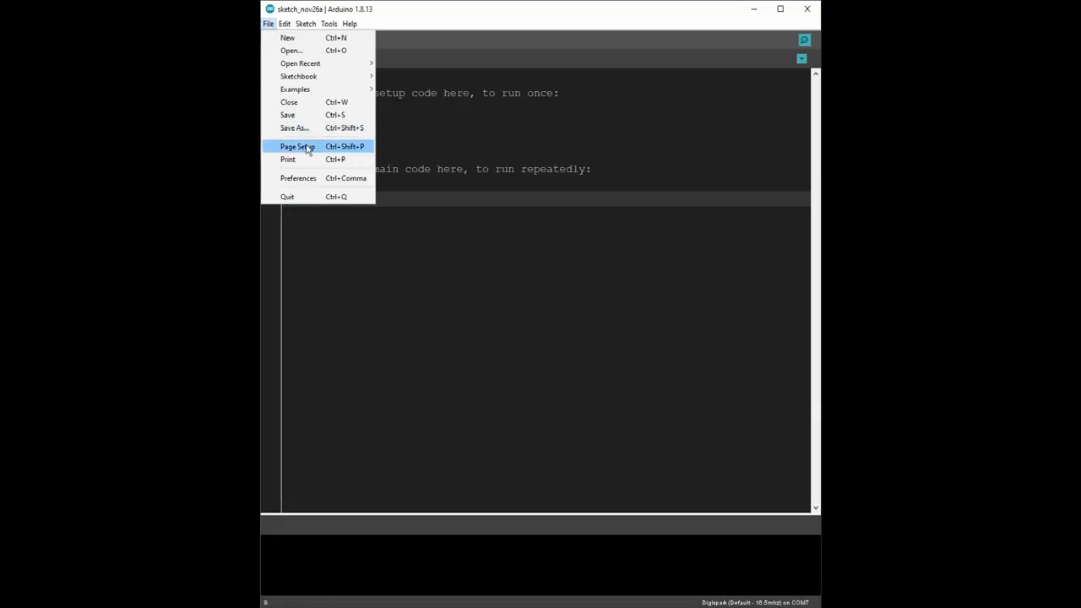
Step: Load the DFRobotDFPlayerMini GetStarted example and scroll through its setup and loop
click(294, 89)
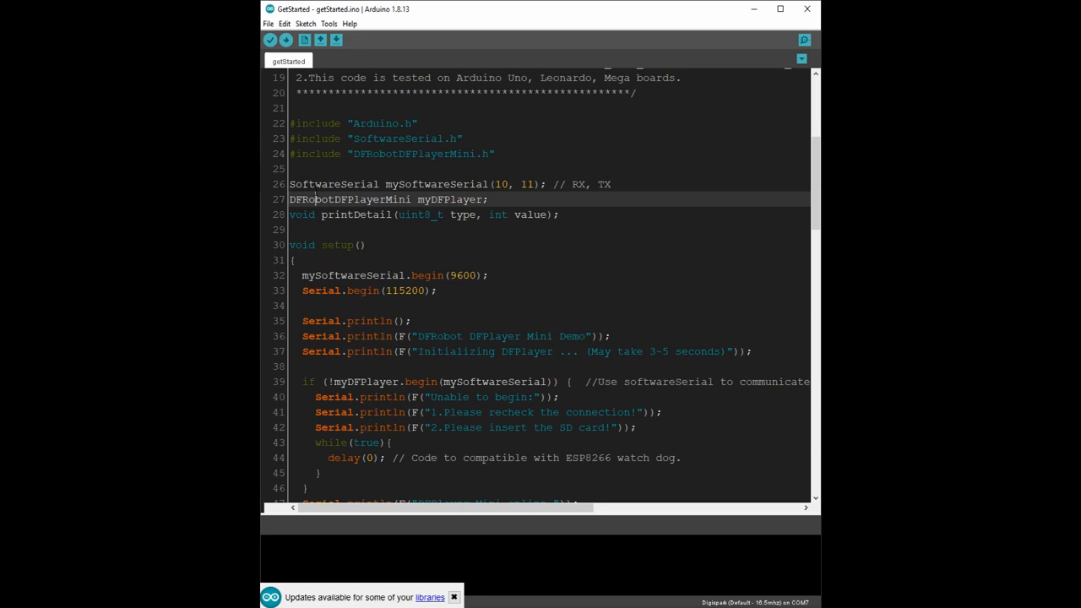
scroll(down, 3)
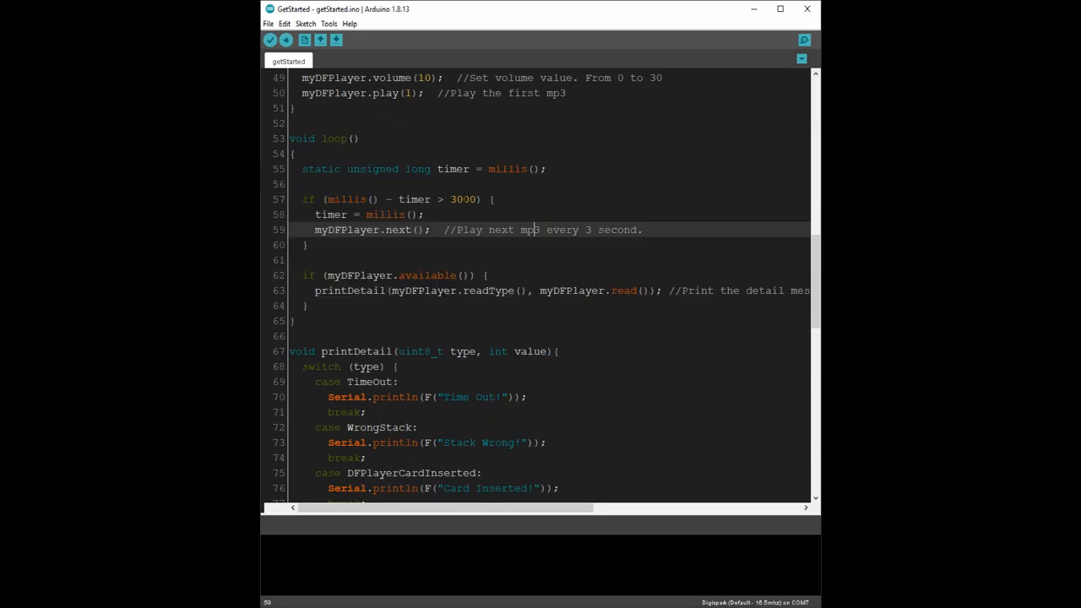
scroll(up, 3)
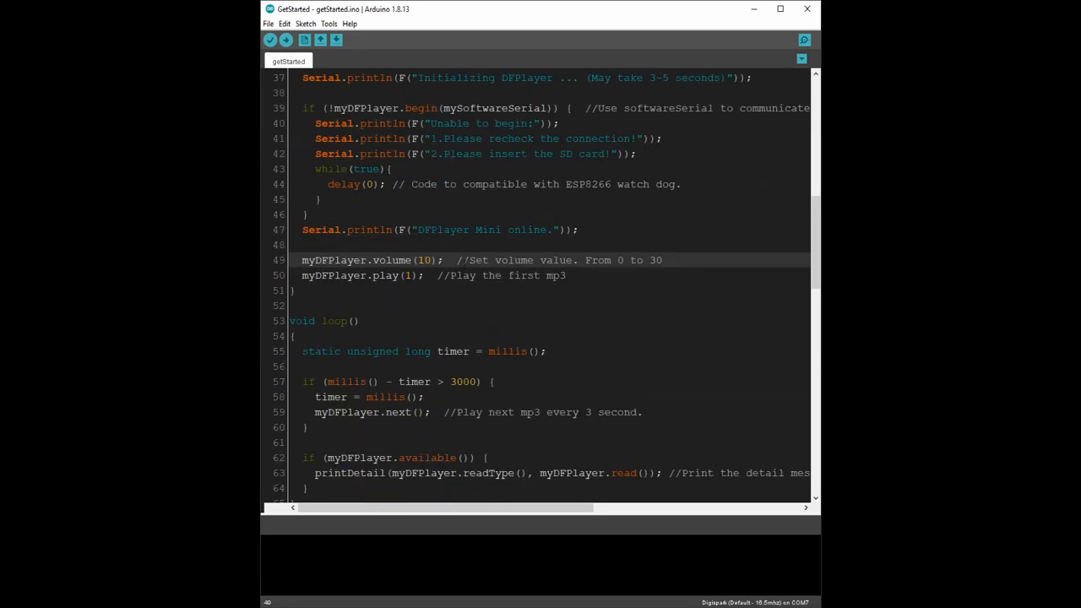
text(3)
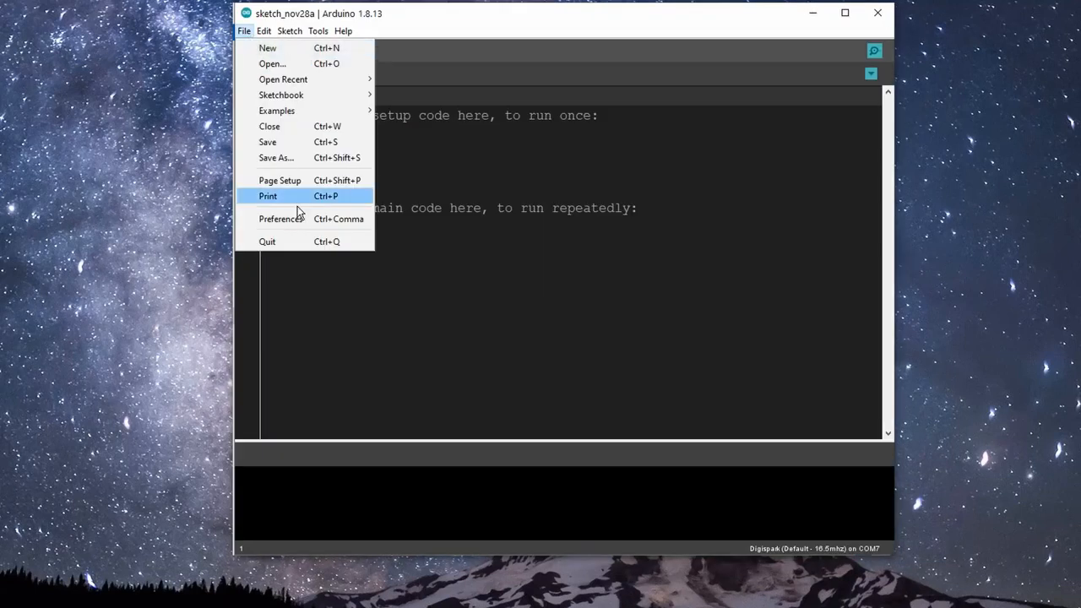
click(281, 218)
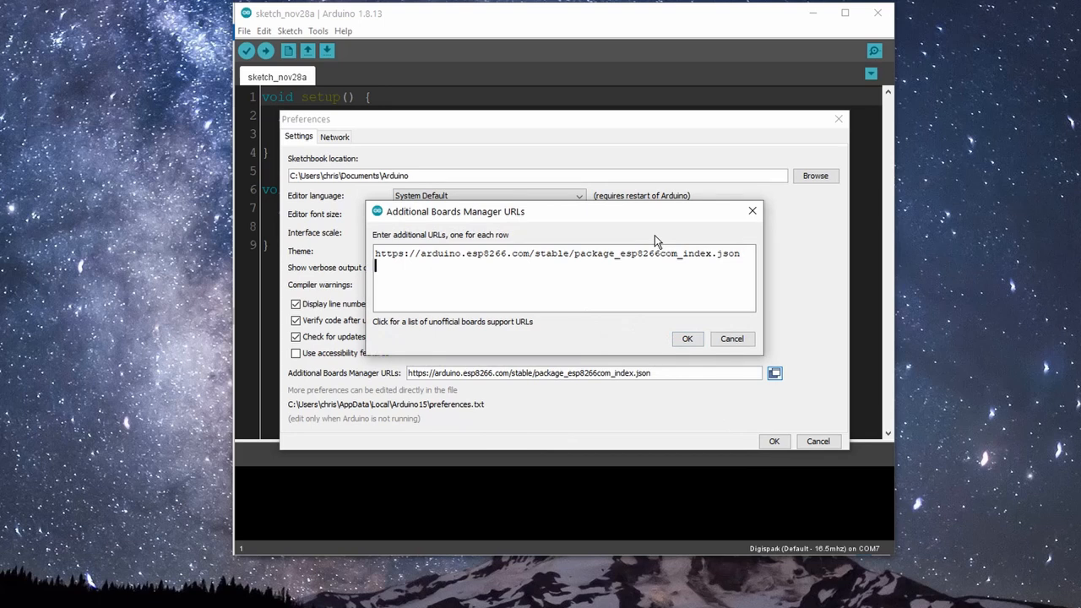
click(687, 339)
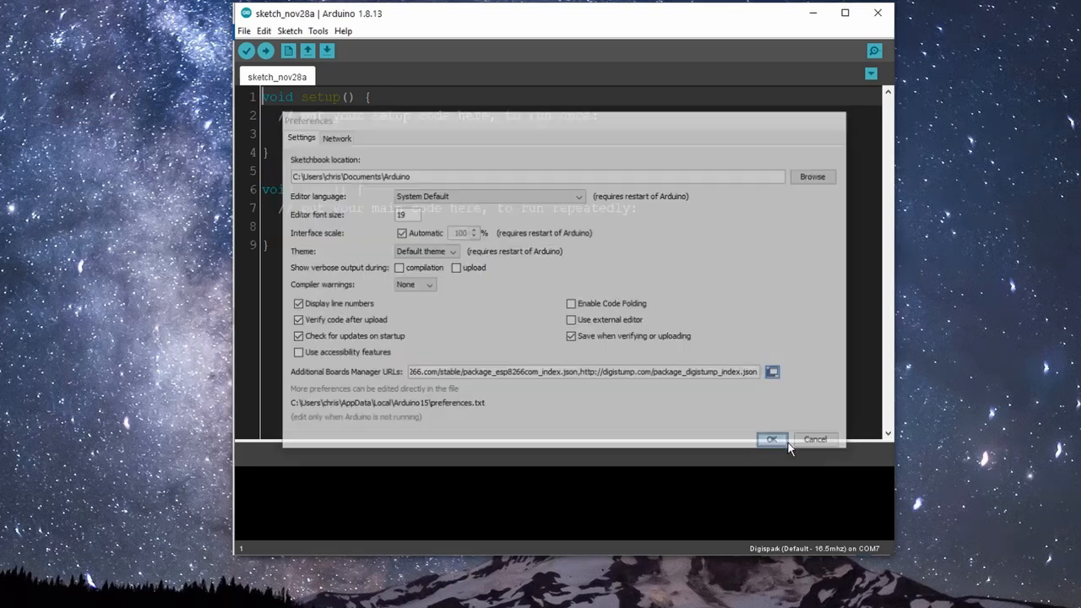
click(771, 439)
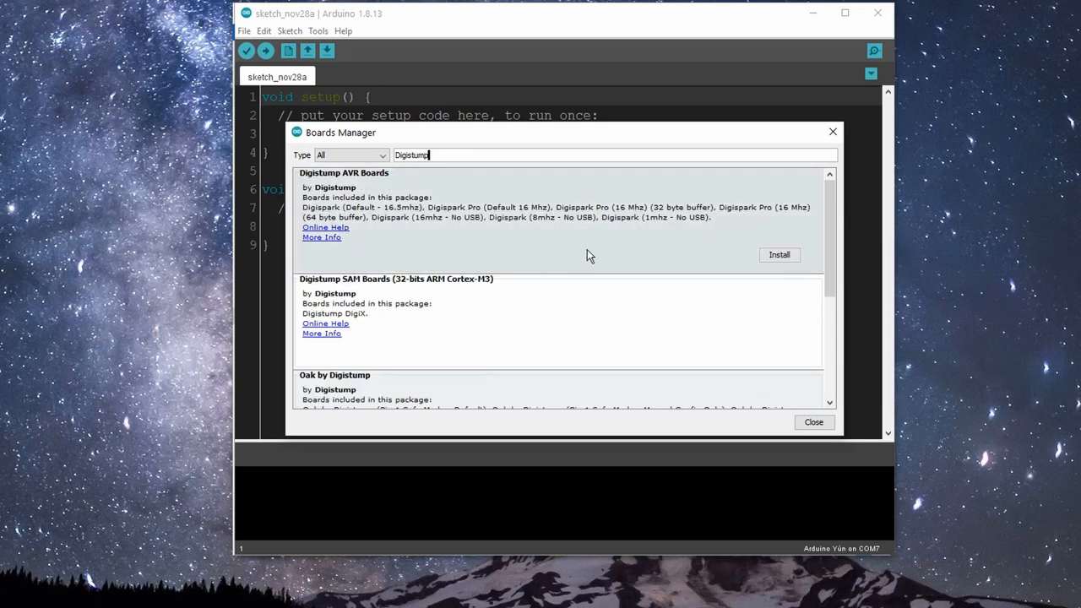
Step: Install the Digistump AVR Boards package from Boards Manager
click(245, 31)
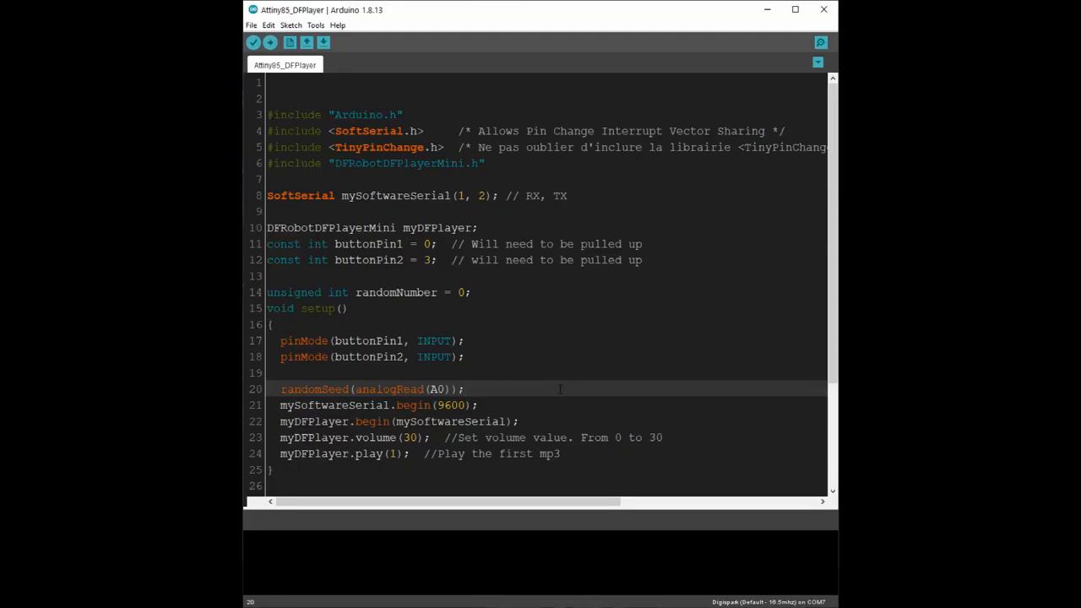
scroll(down, 3)
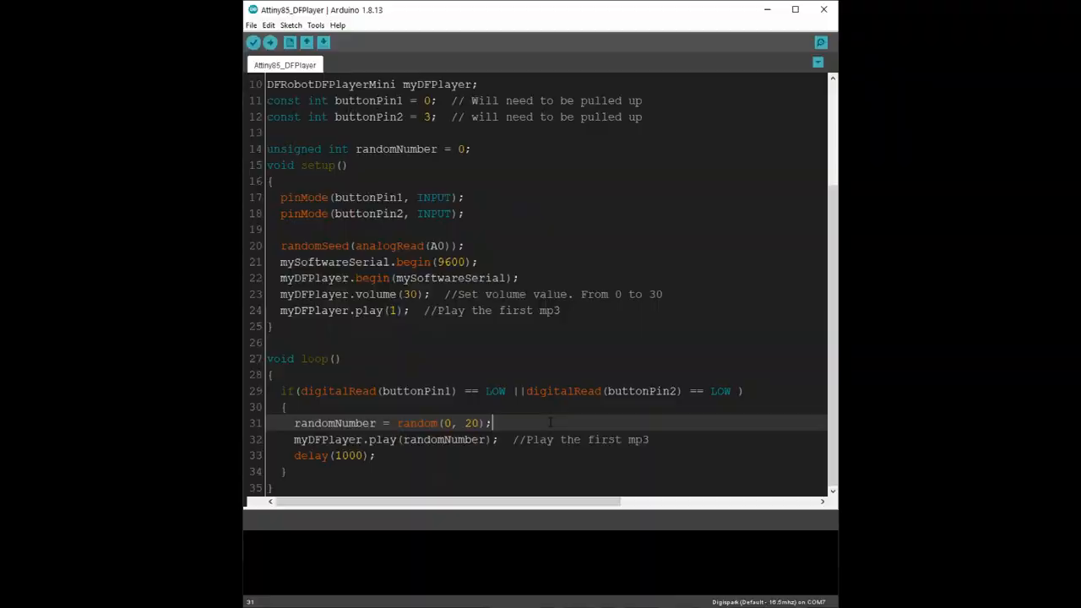
double_click(720, 390)
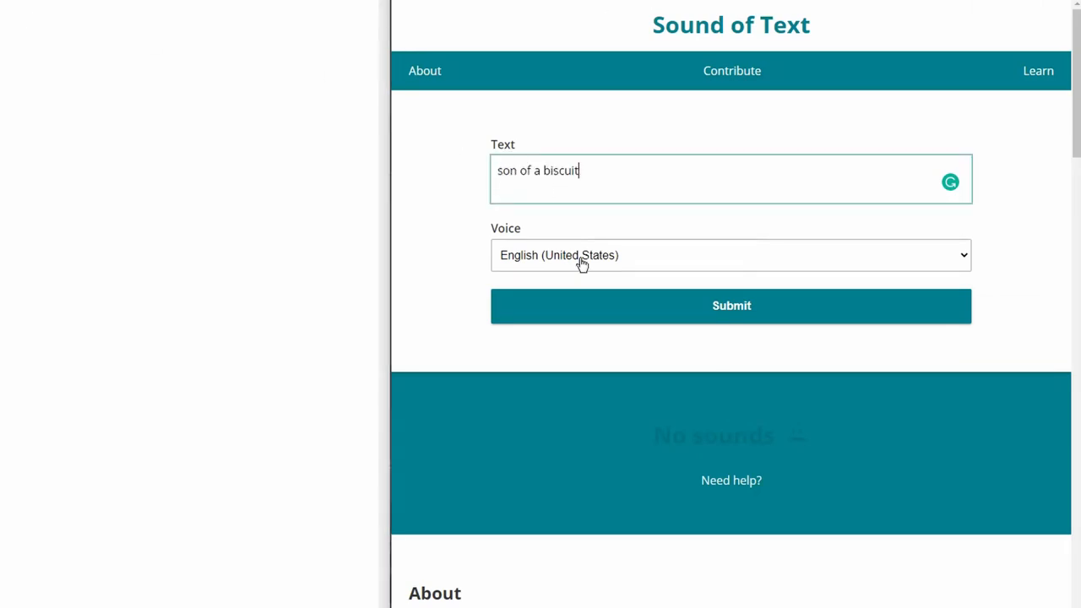
Step: Generate and download the US English 'son of a biscuit' clip
click(732, 306)
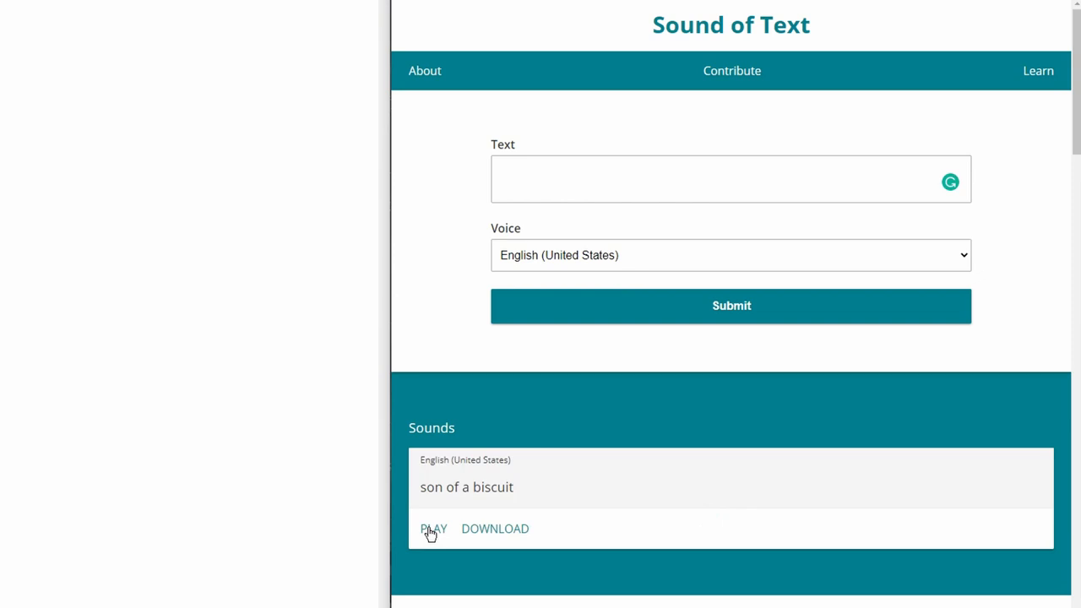
mouse_move(490, 532)
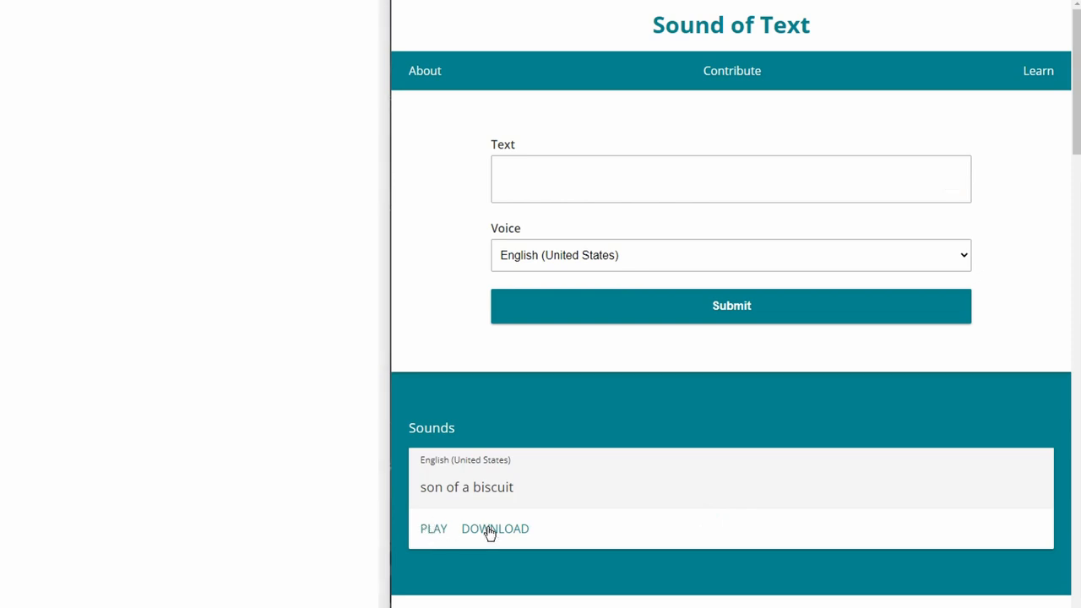
click(495, 529)
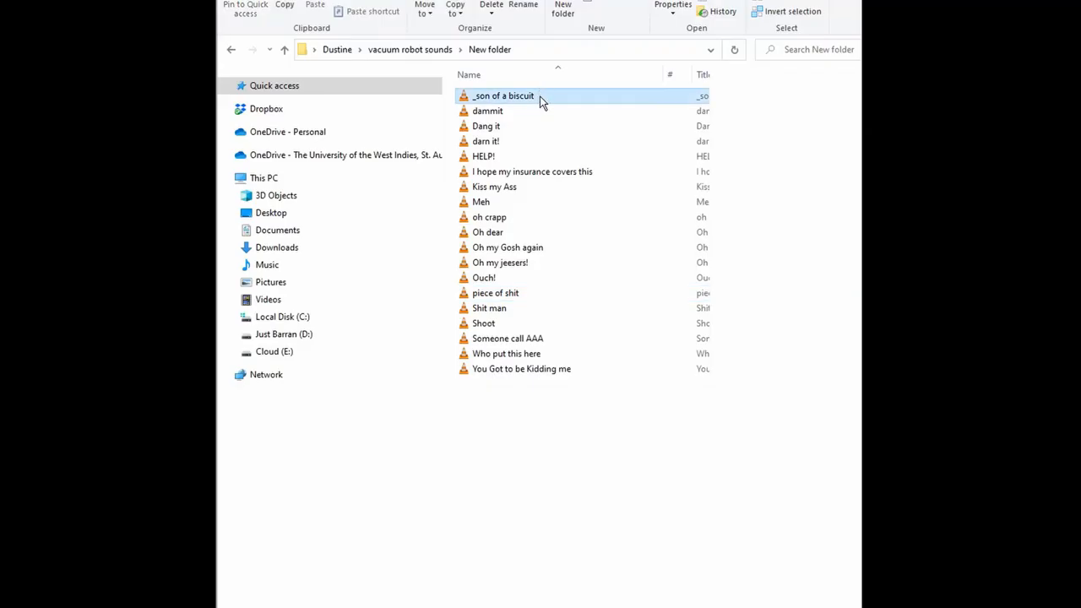
click(486, 125)
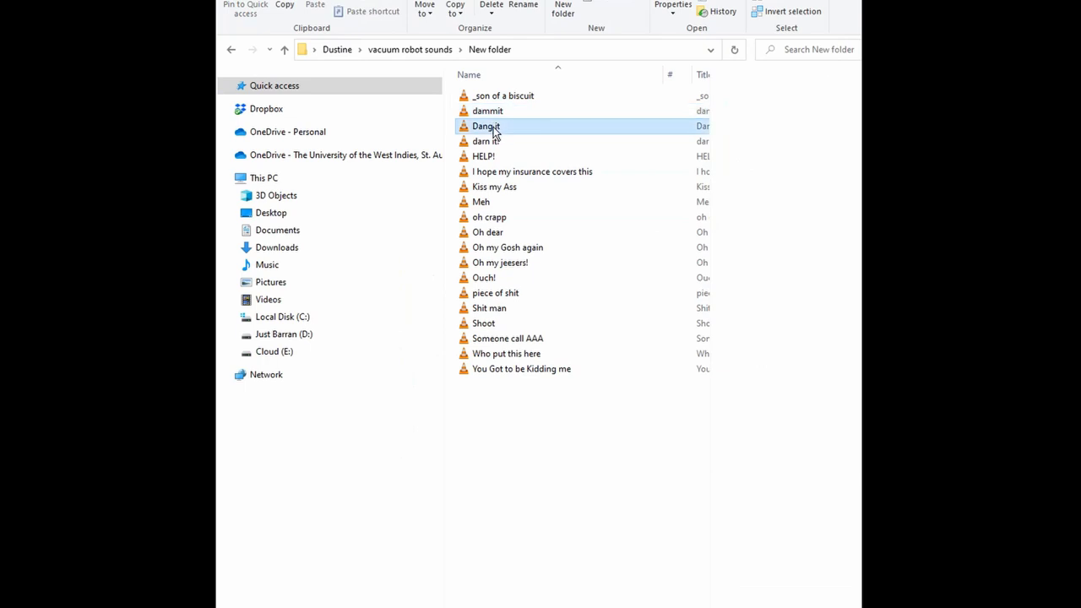
click(483, 156)
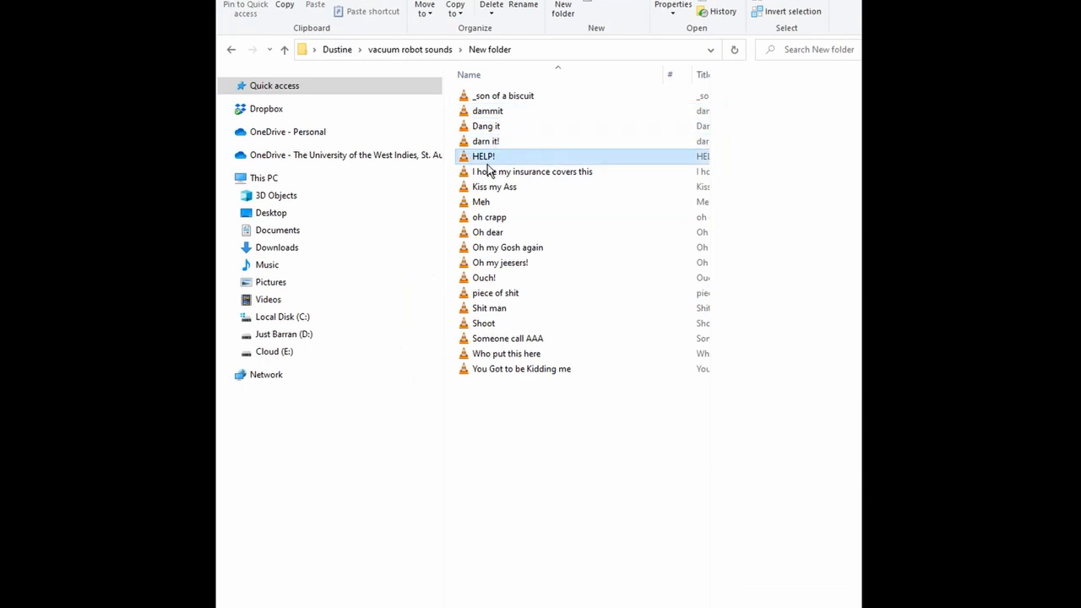
click(489, 217)
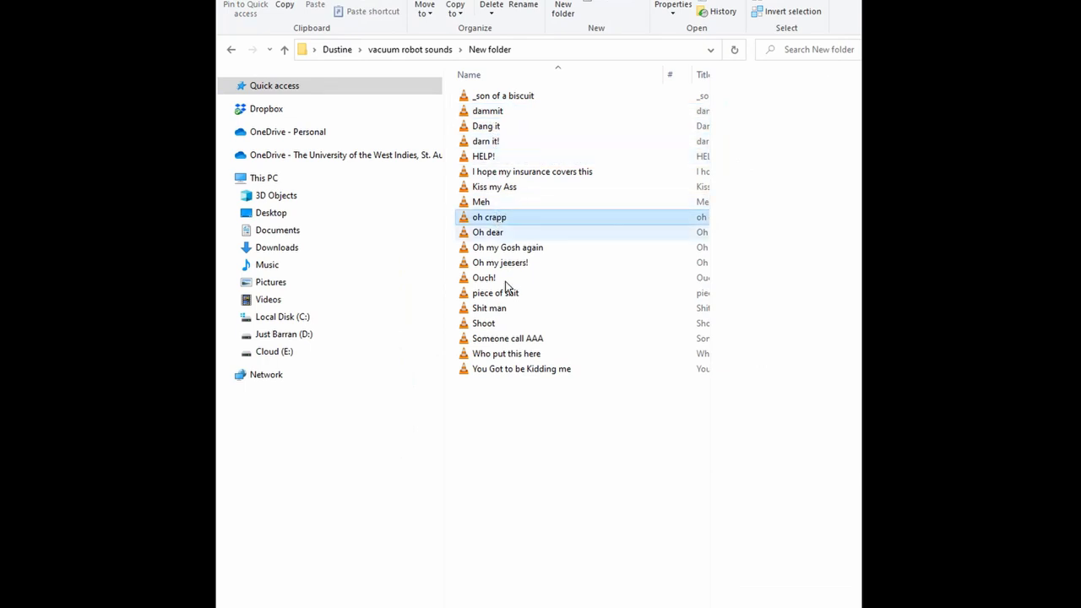
click(489, 307)
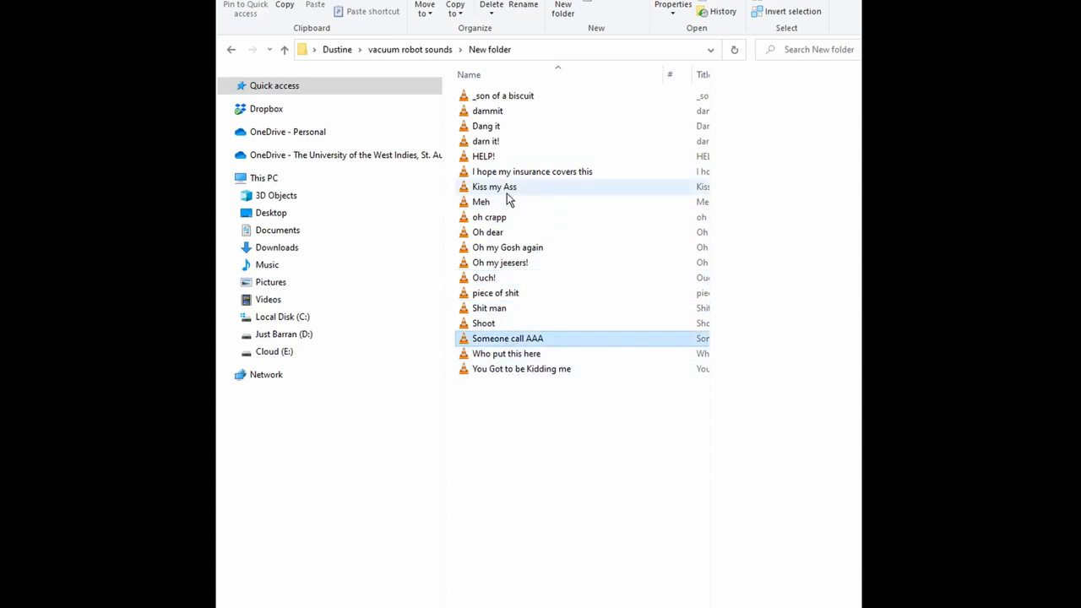
click(532, 171)
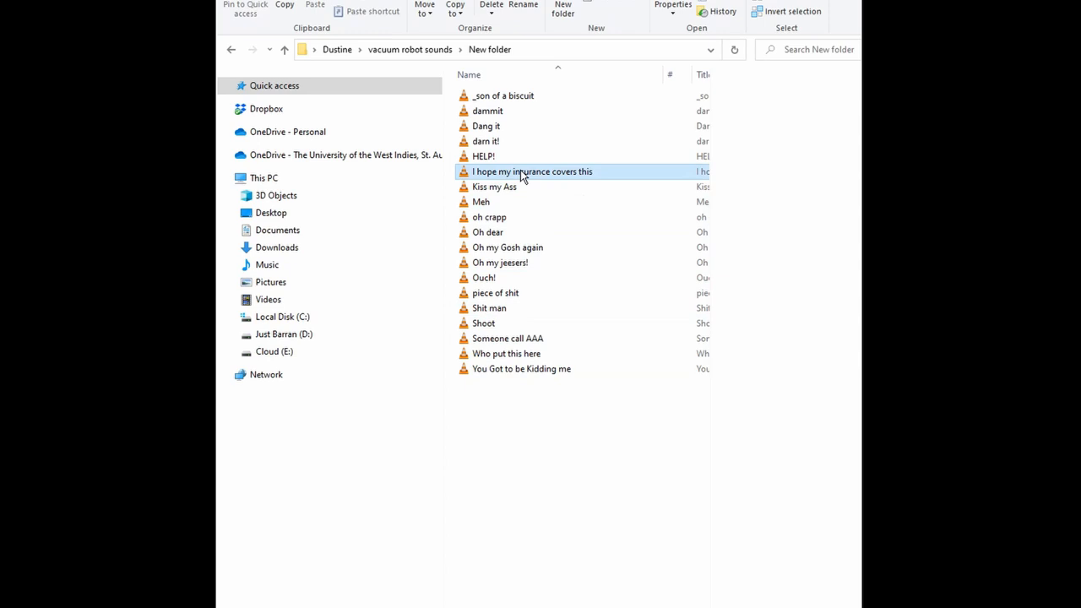